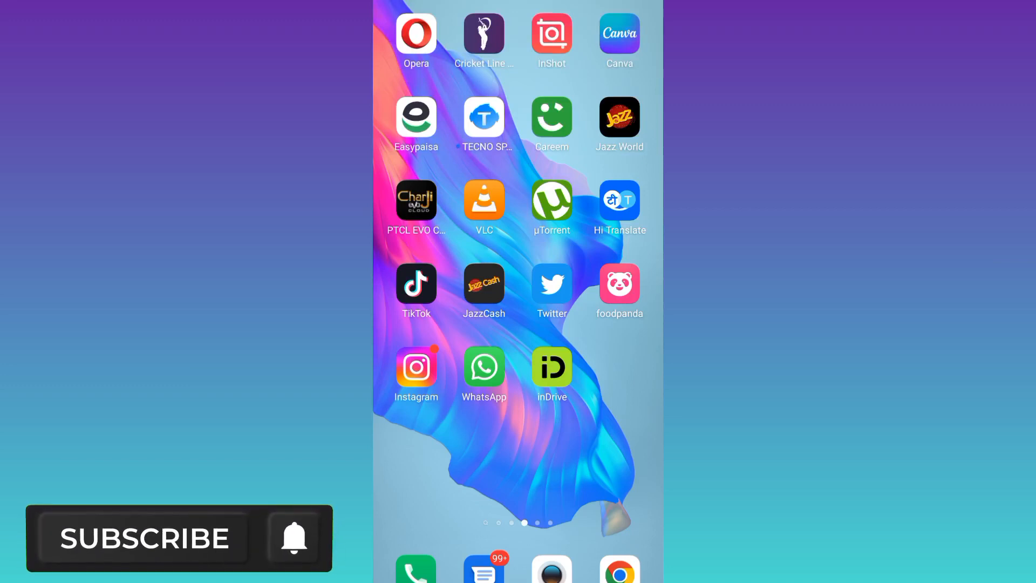
# Reach Instagram's Location permission from its App info, showing 'Allow only while using the app'
pyautogui.click(146, 538)
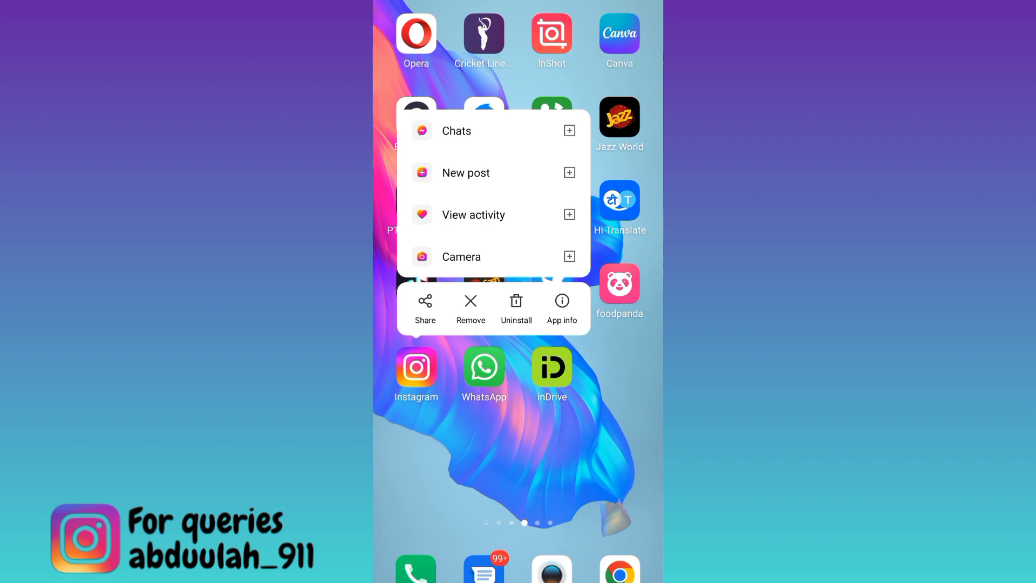
pyautogui.click(561, 307)
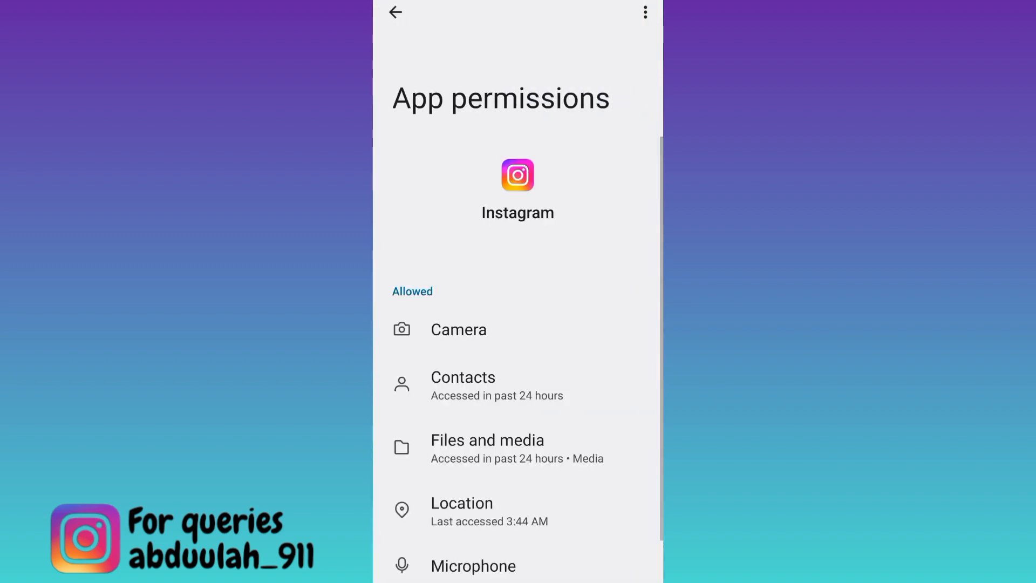
pyautogui.click(461, 510)
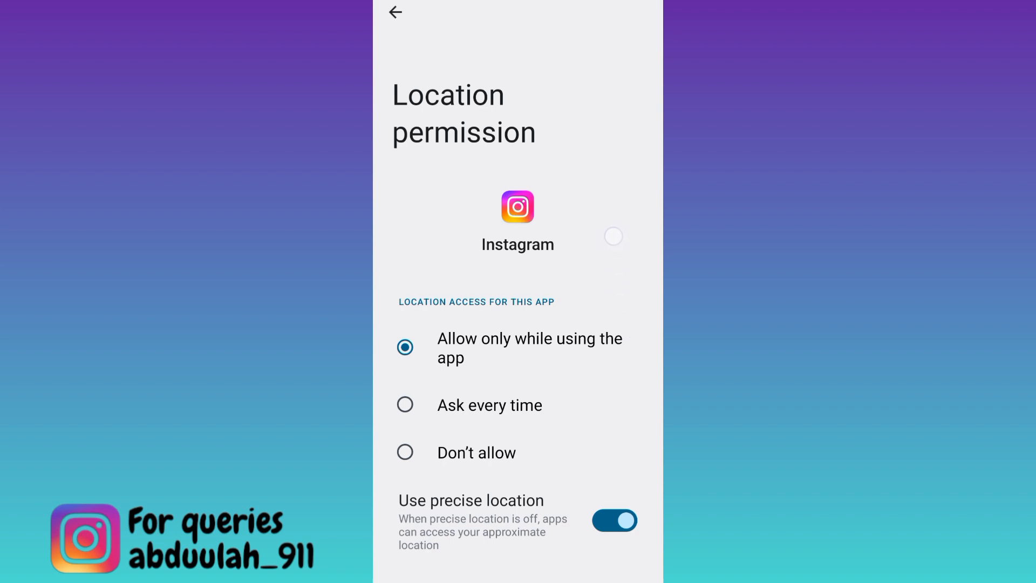